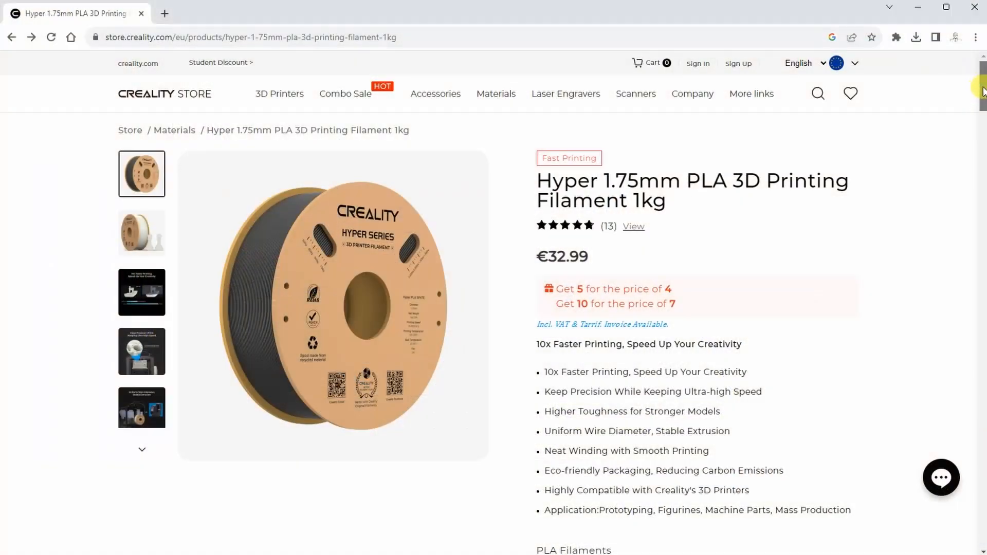
Step: Scroll the Hyper 1.75mm PLA (€32.99) page through its feature panels to the Application section
scroll("down", 3)
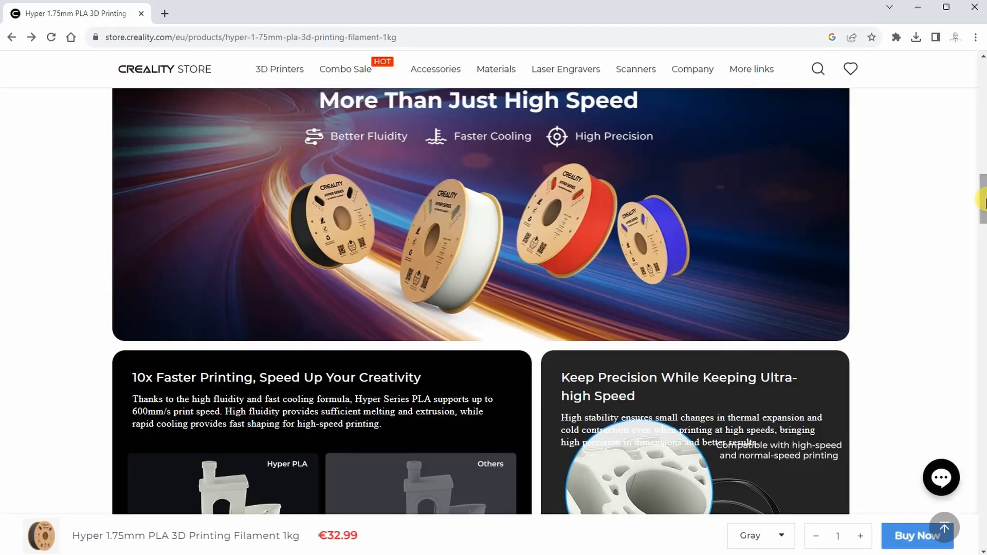
scroll("down", 3)
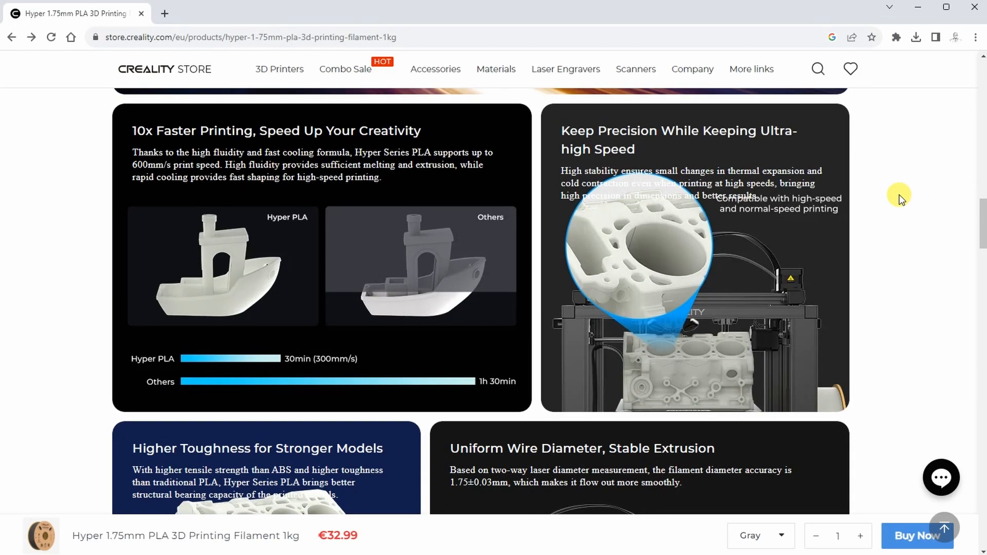
scroll("down", 3)
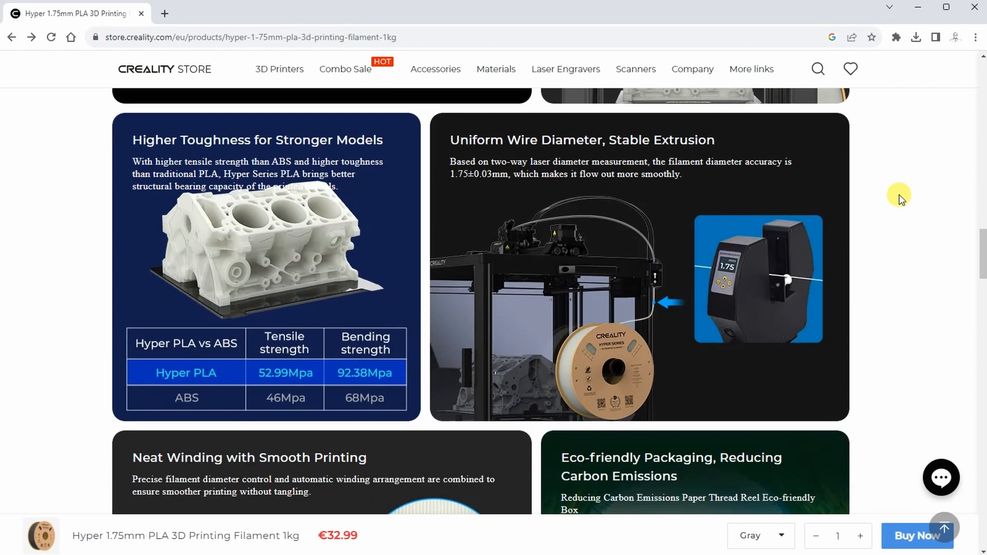
scroll("down", 3)
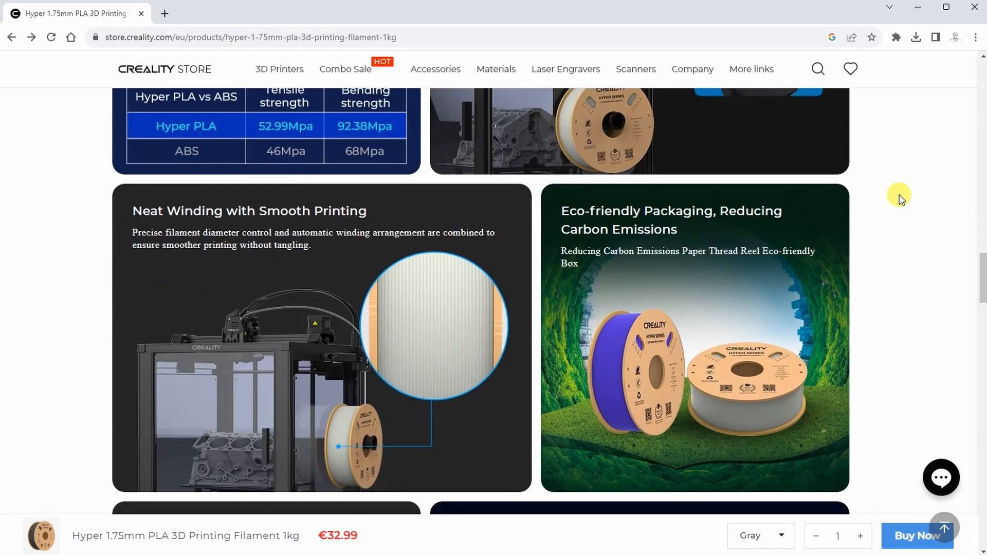
scroll("down", 3)
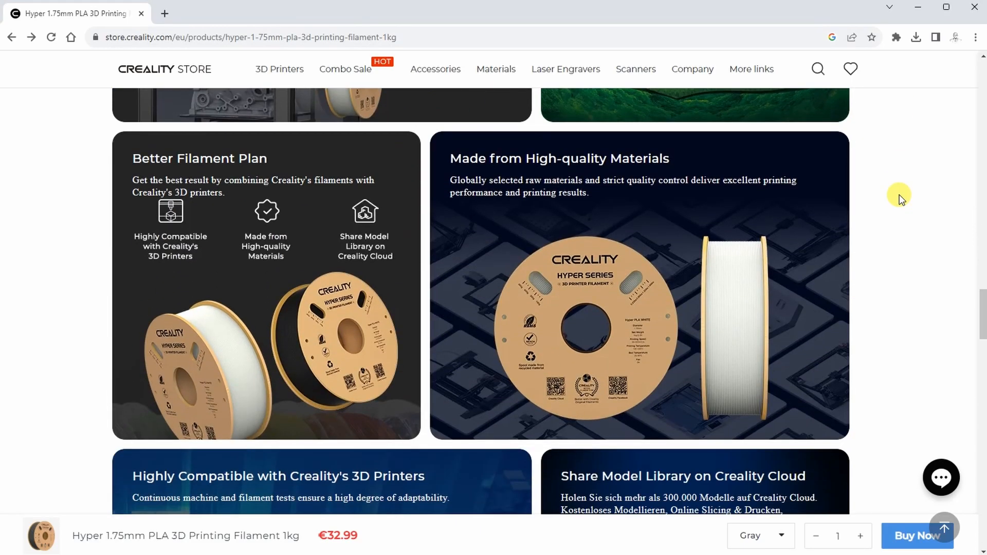
scroll("down", 3)
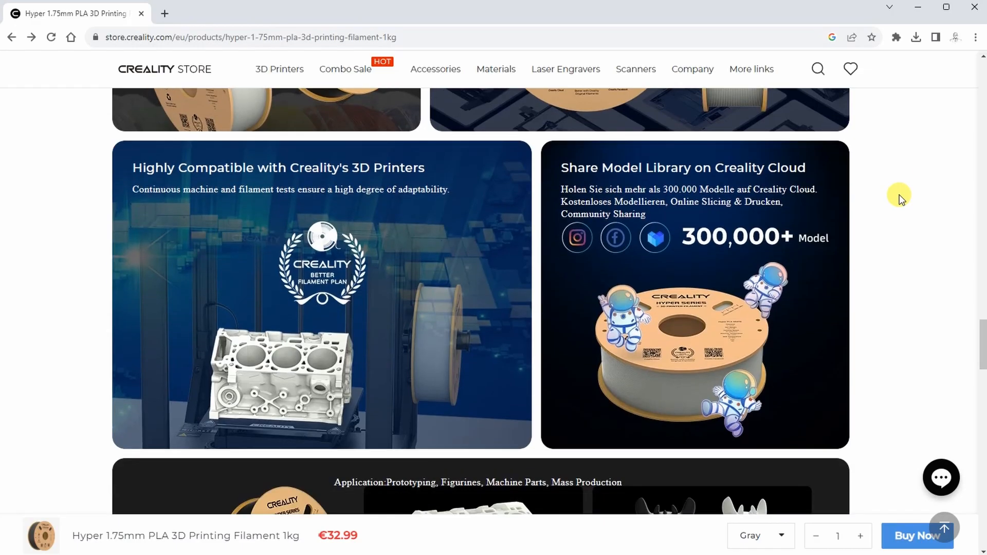
scroll("down", 3)
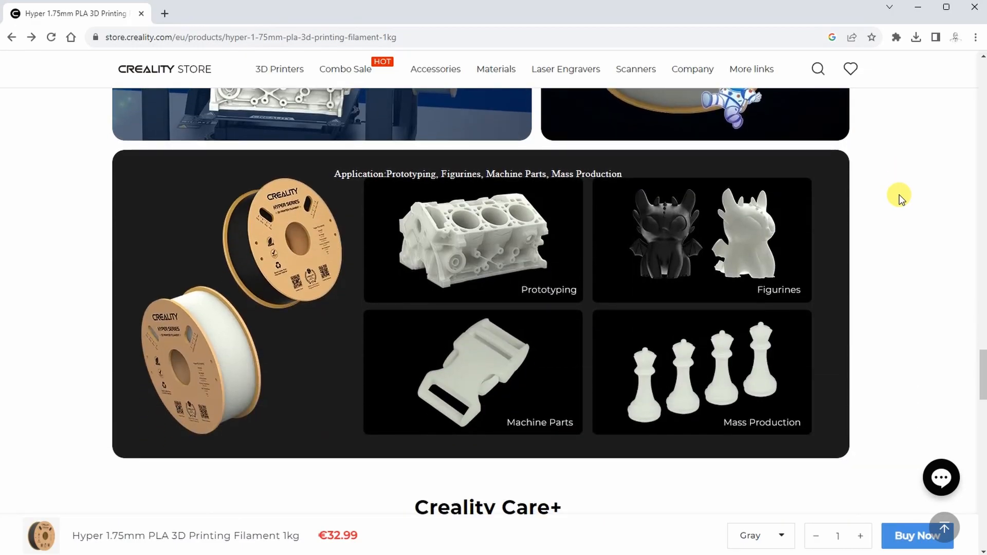
key("alt+tab")
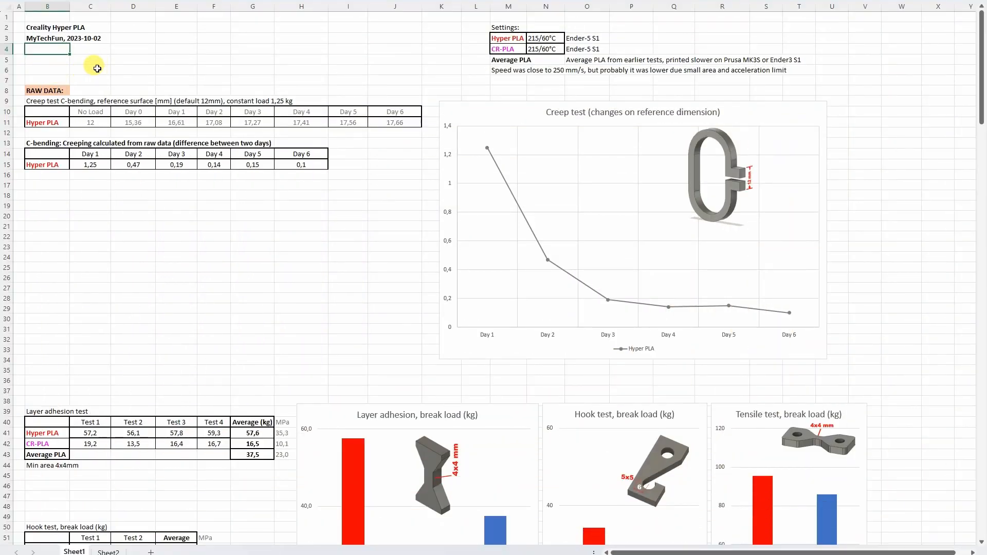
mouse_move(421, 49)
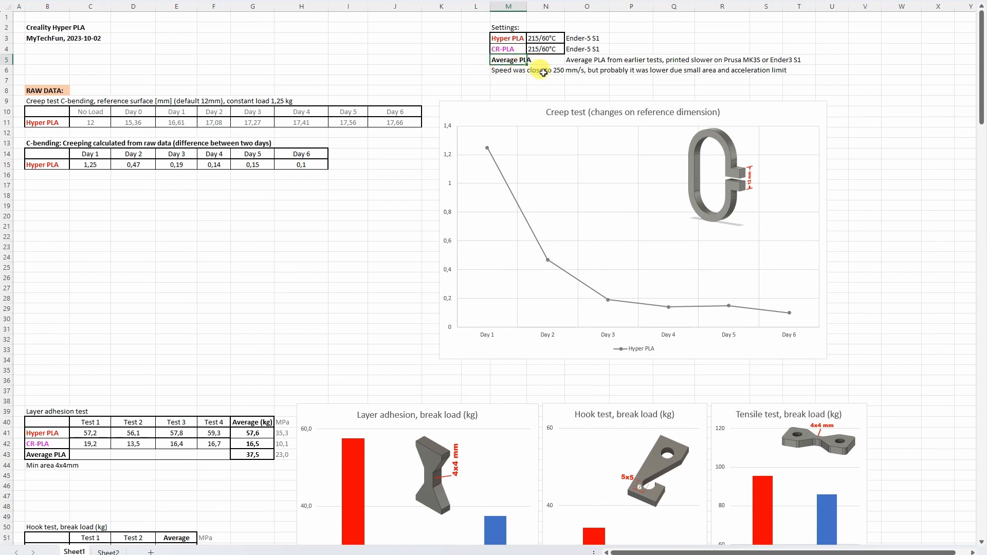
mouse_move(739, 61)
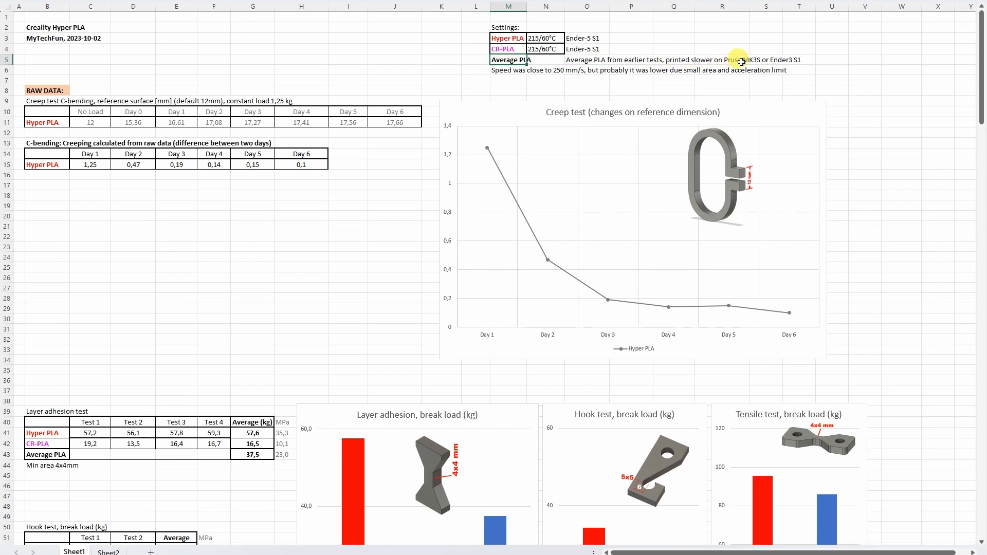
mouse_move(525, 71)
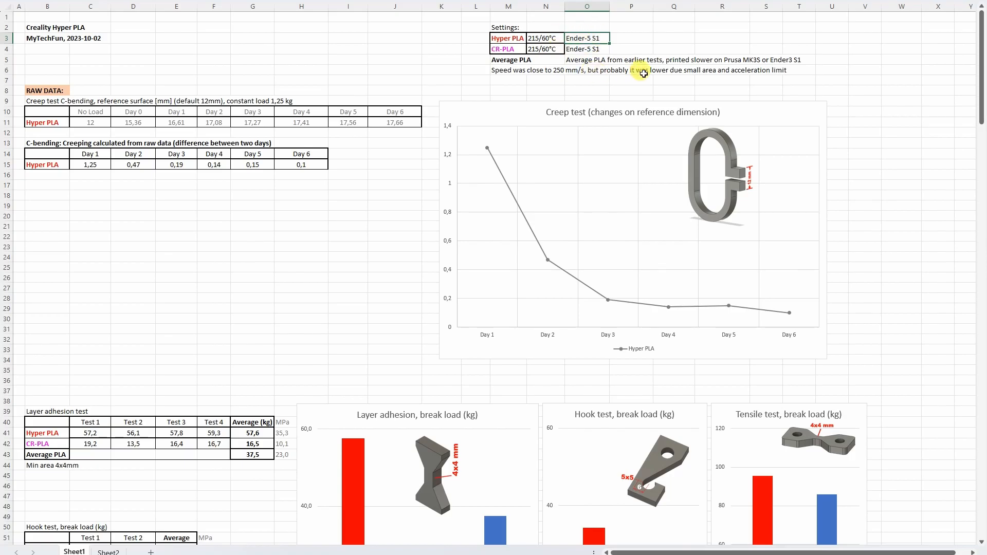
mouse_move(683, 76)
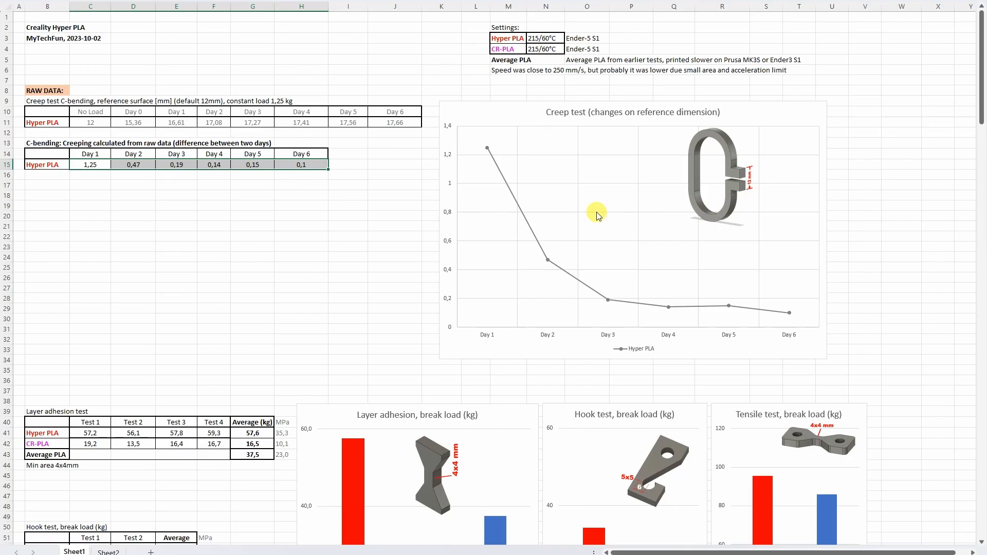
mouse_move(562, 296)
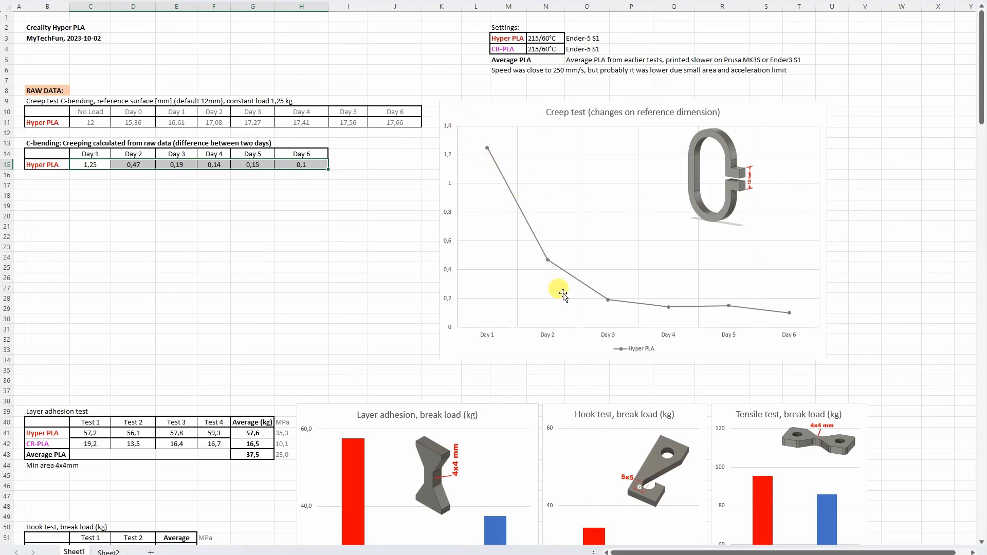
mouse_move(546, 337)
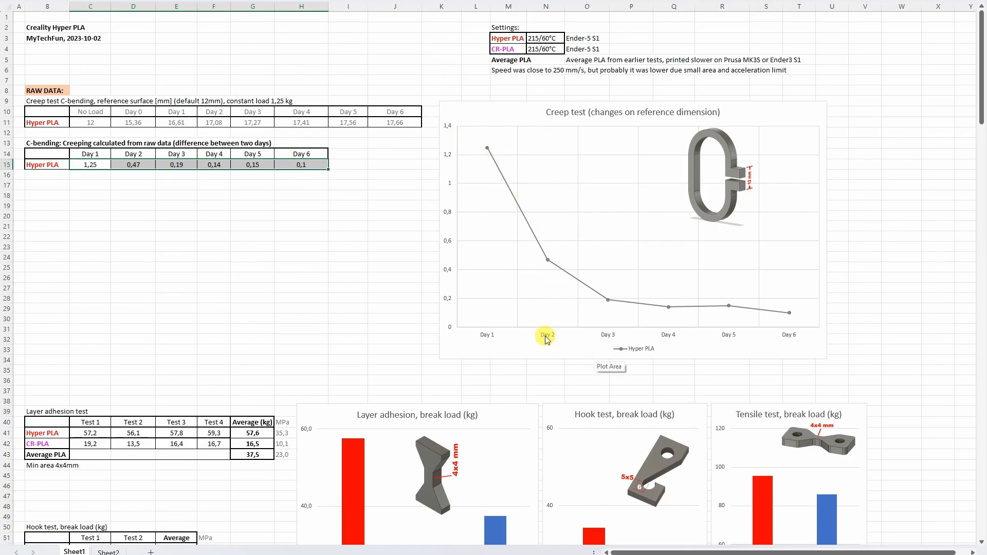
mouse_move(612, 343)
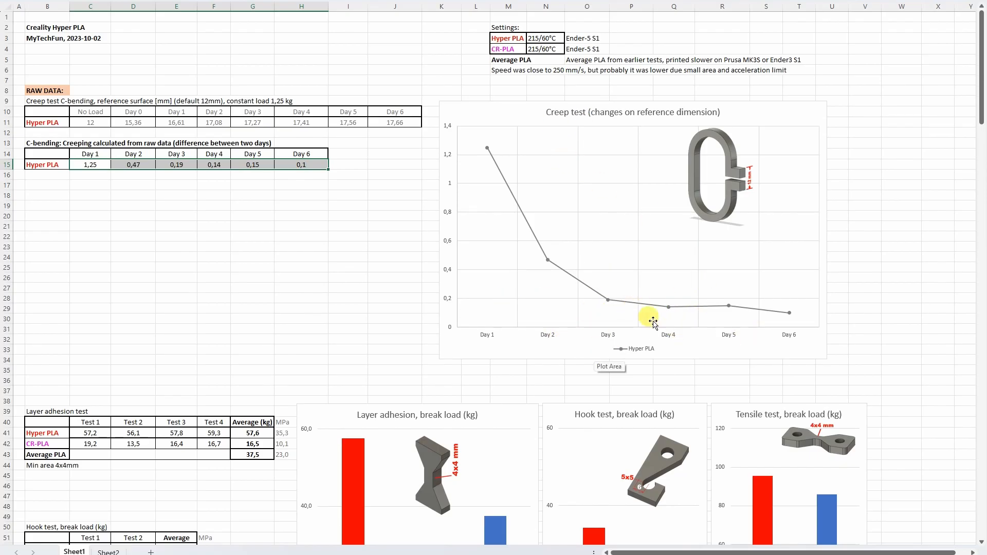
left_click(348, 267)
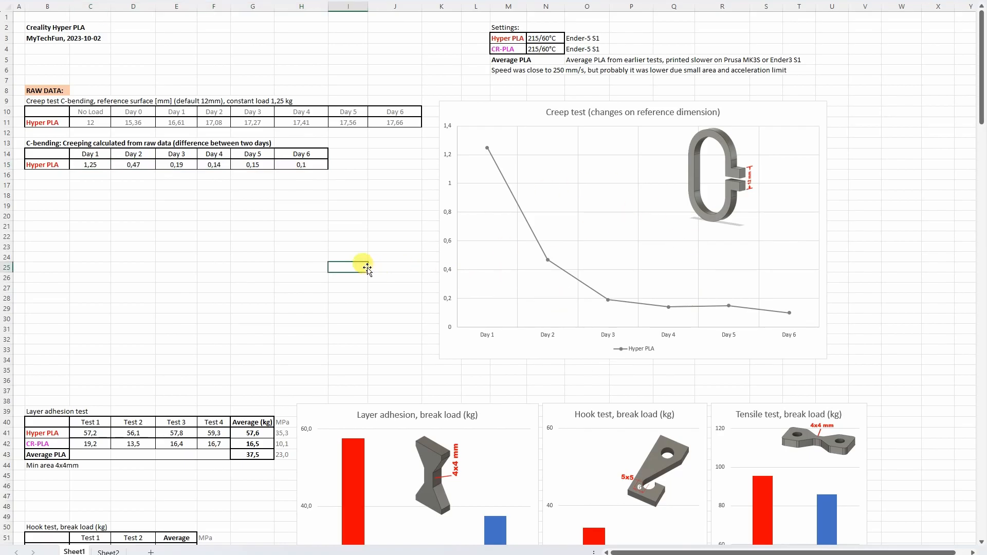
scroll("down", 3)
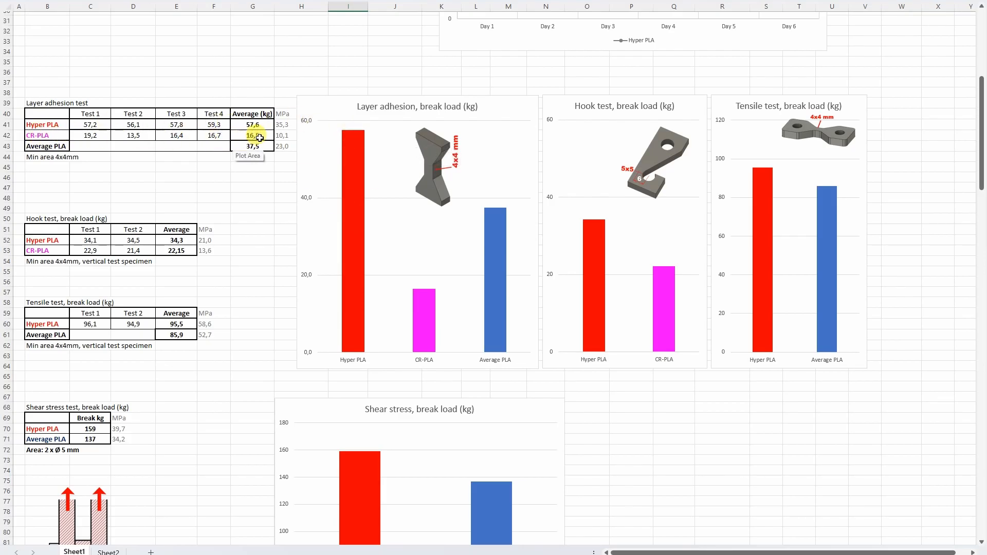
left_click(252, 146)
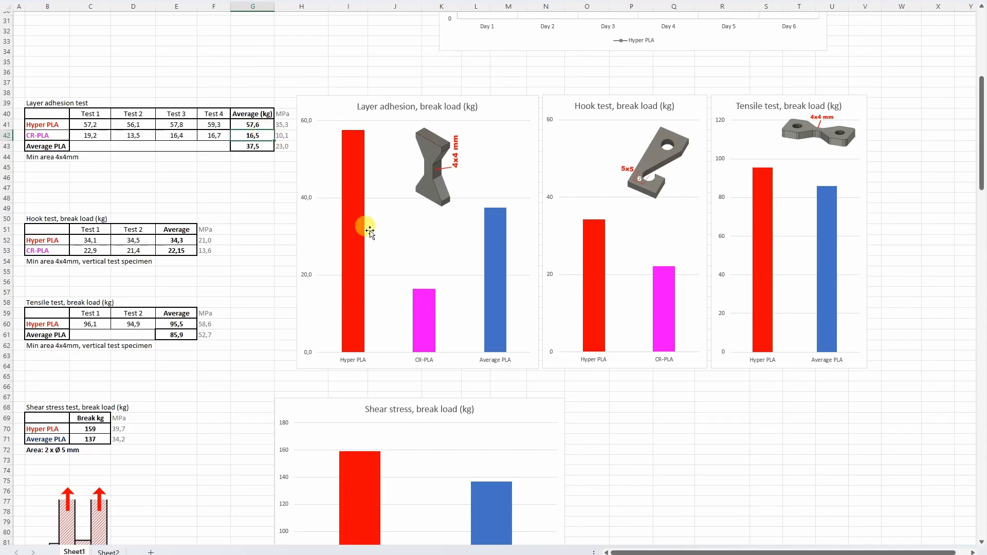
left_click(252, 146)
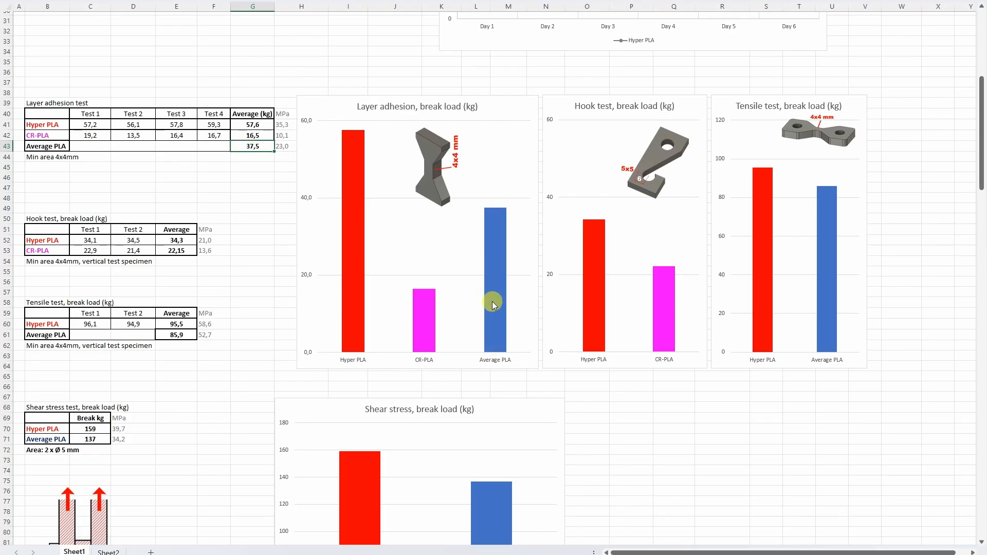
mouse_move(364, 313)
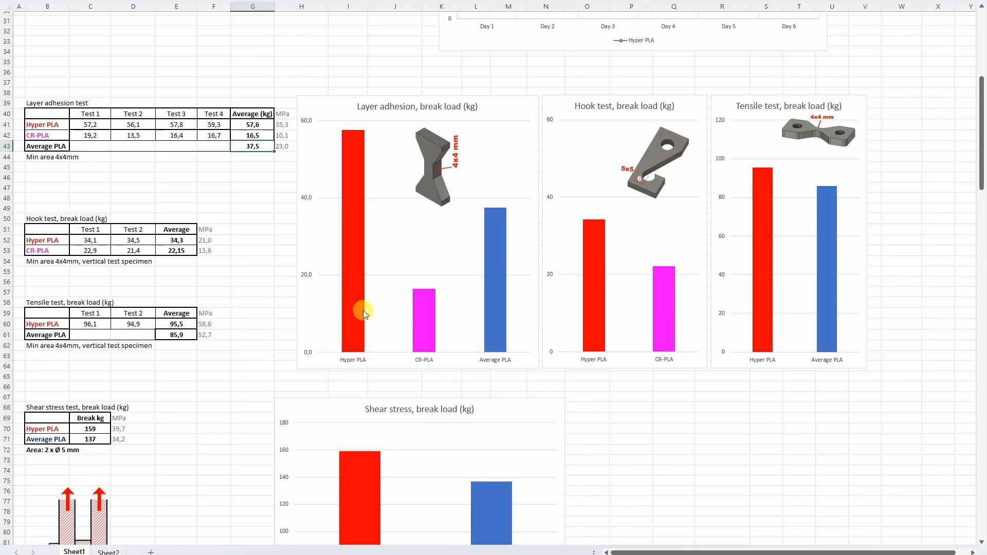
mouse_move(353, 134)
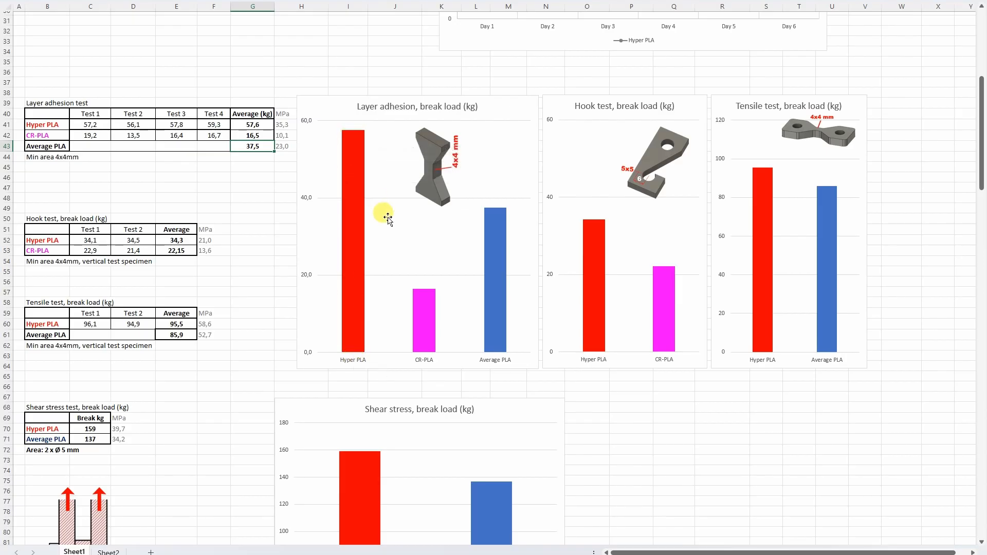
mouse_move(675, 368)
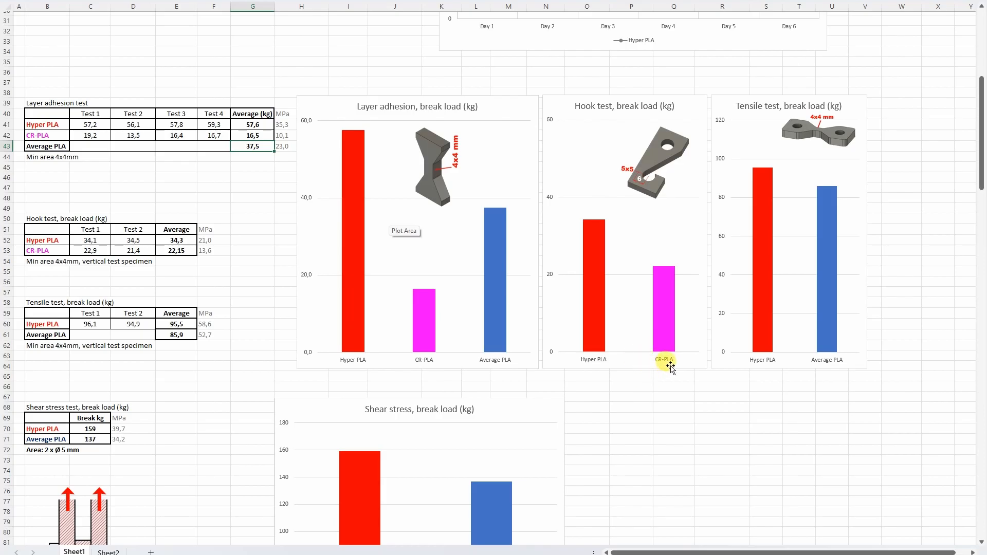
mouse_move(658, 331)
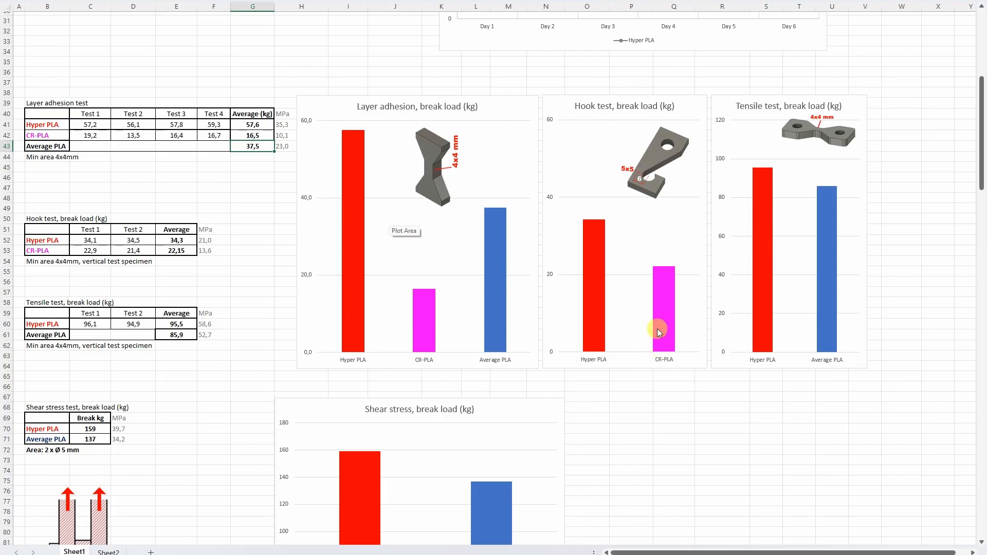
mouse_move(600, 350)
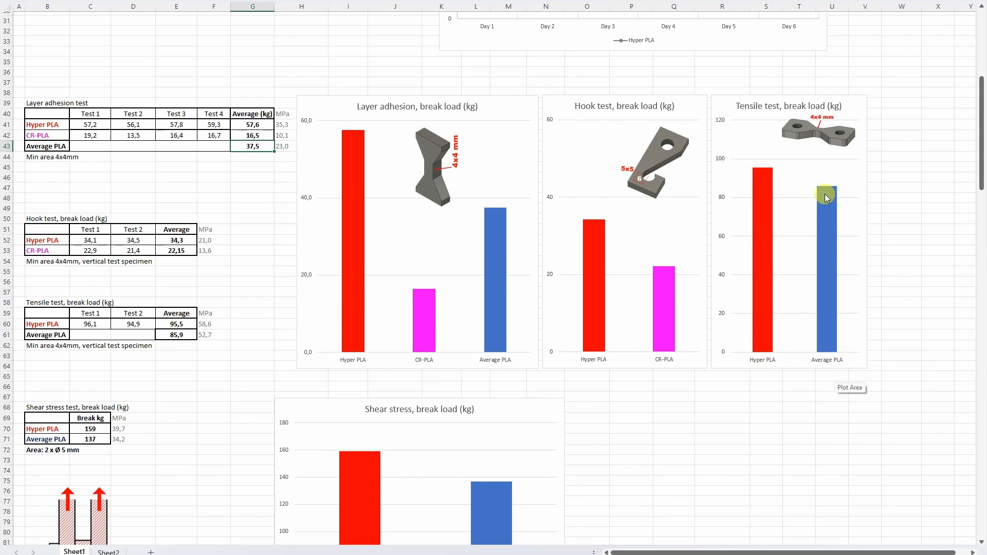
Step: Scroll to the Shear stress test table, its diagram and break-load bar chart
scroll("down", 3)
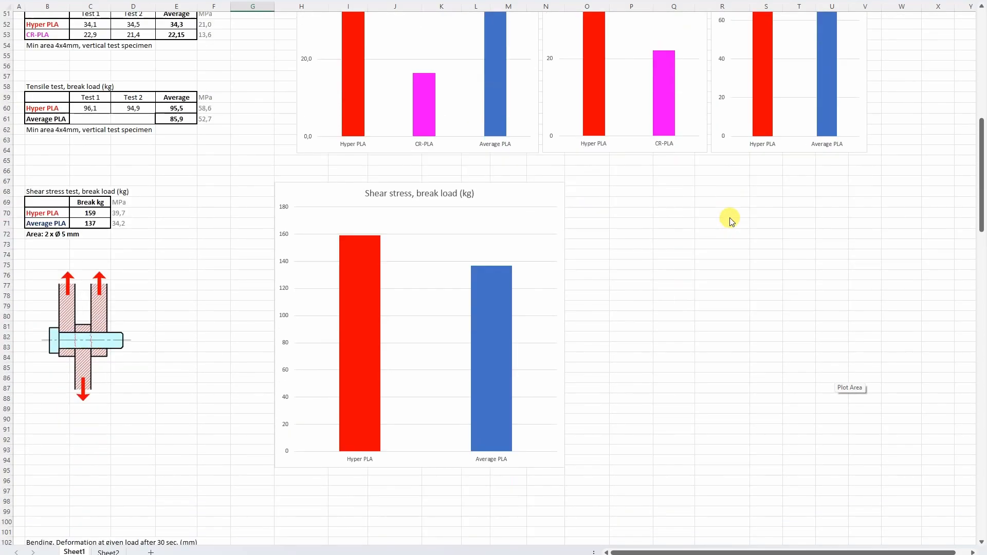
scroll("down", 3)
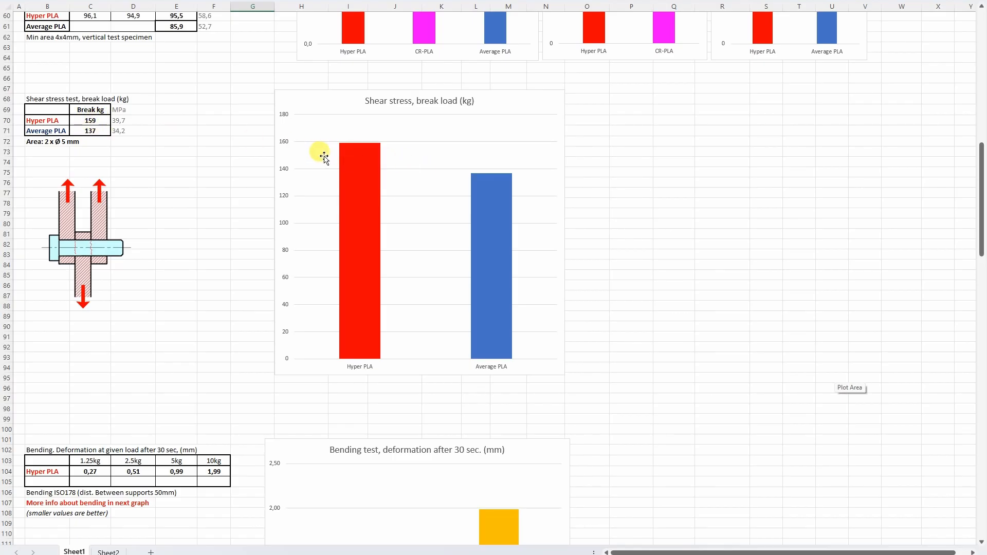
mouse_move(504, 368)
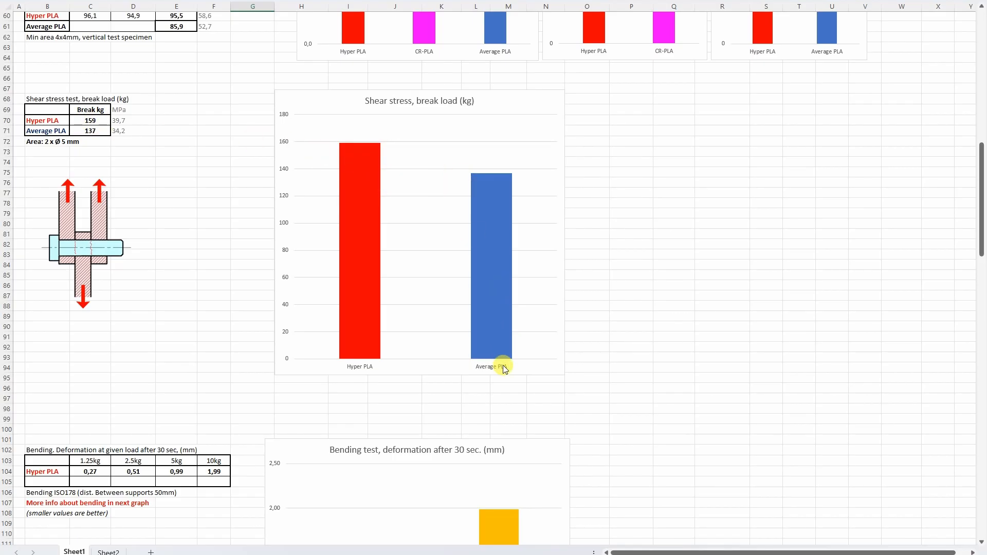
Step: Scroll to the Bending ISO178 table and its 'deformation after 30 sec.' column chart
scroll("down", 3)
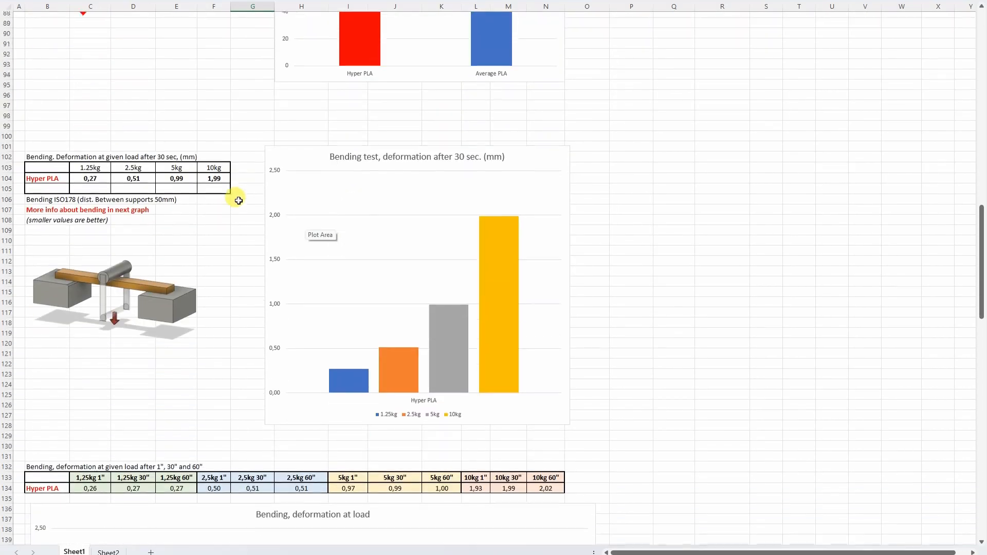
scroll("down", 3)
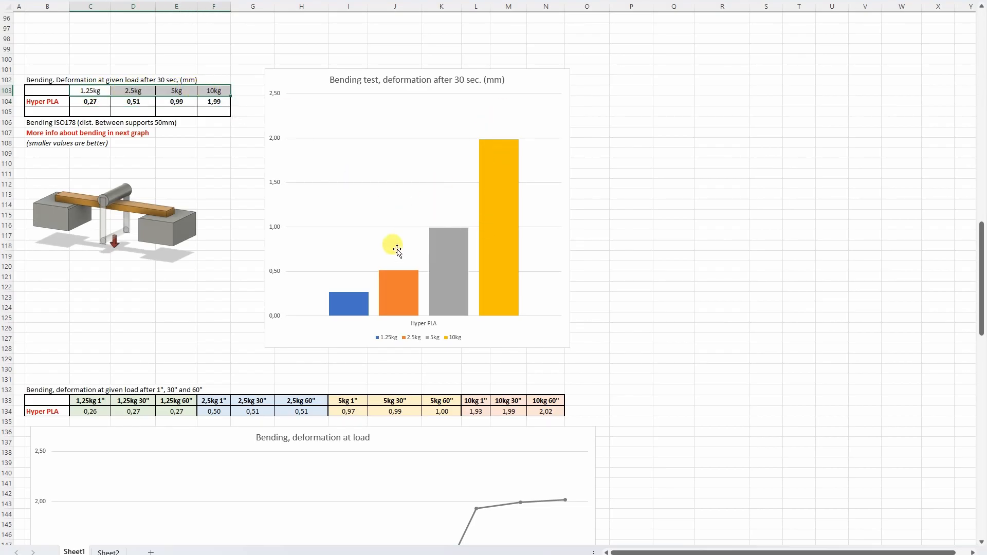
mouse_move(508, 324)
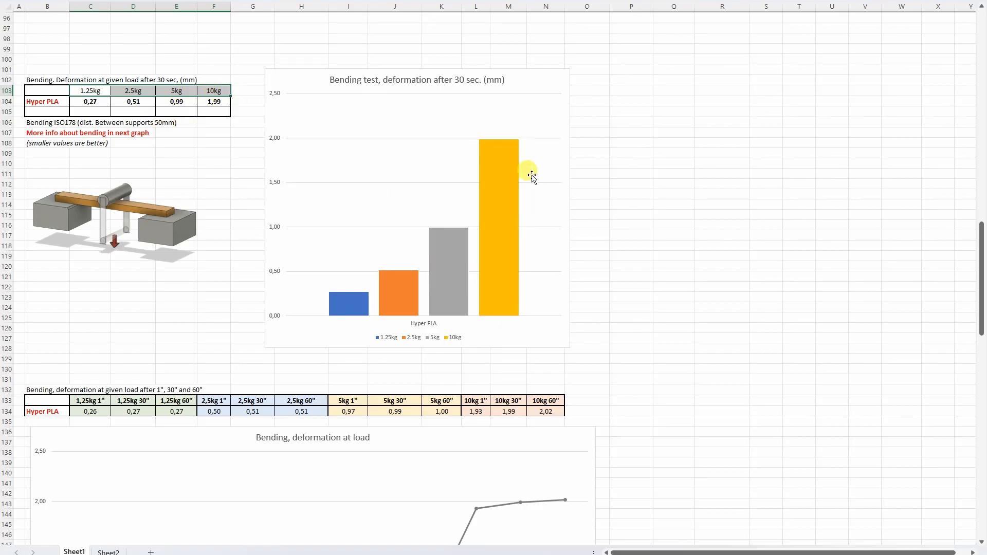
mouse_move(475, 221)
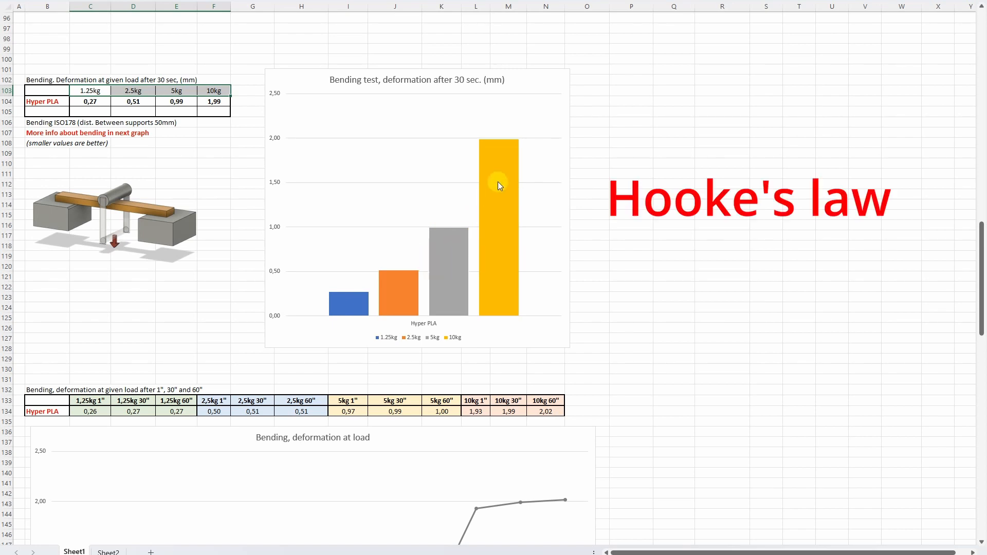
mouse_move(452, 271)
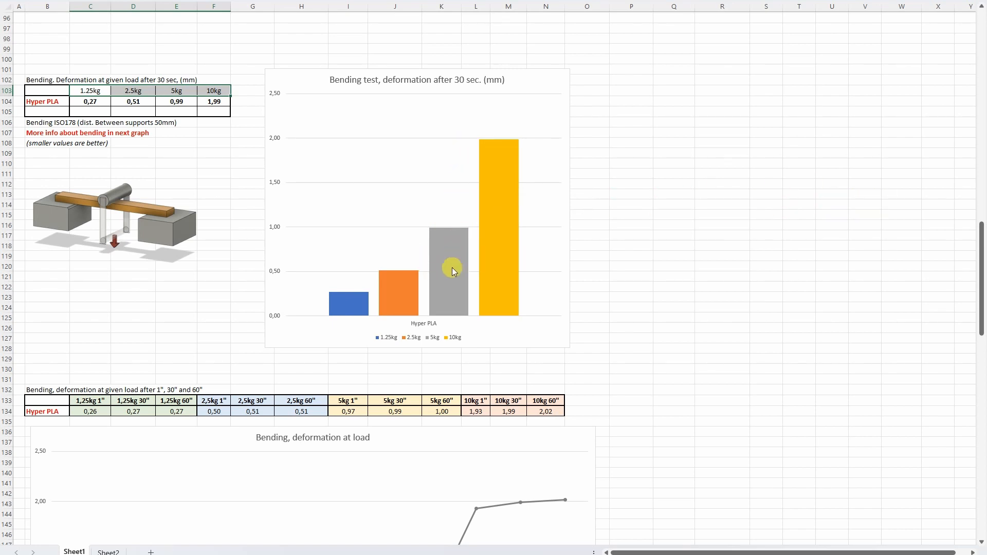
mouse_move(459, 195)
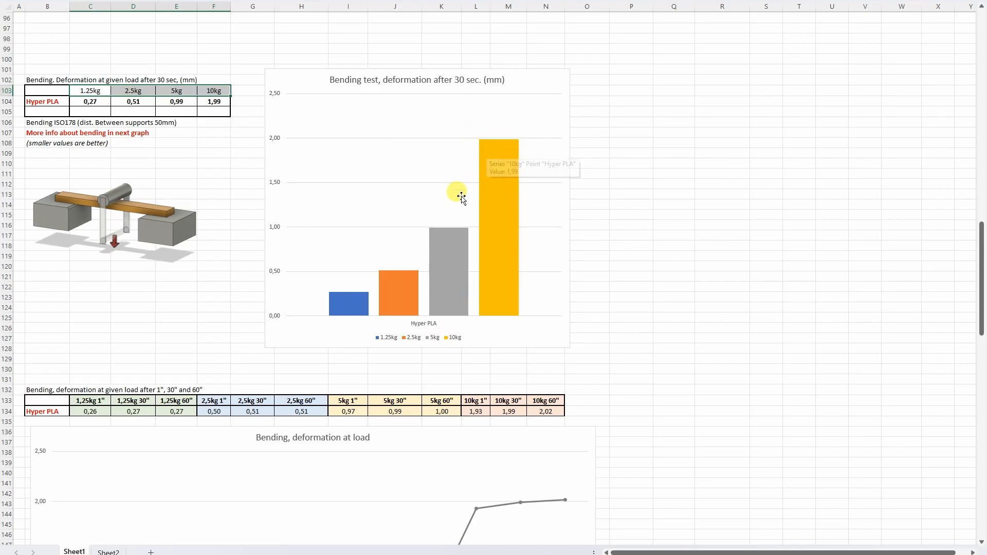
mouse_move(422, 193)
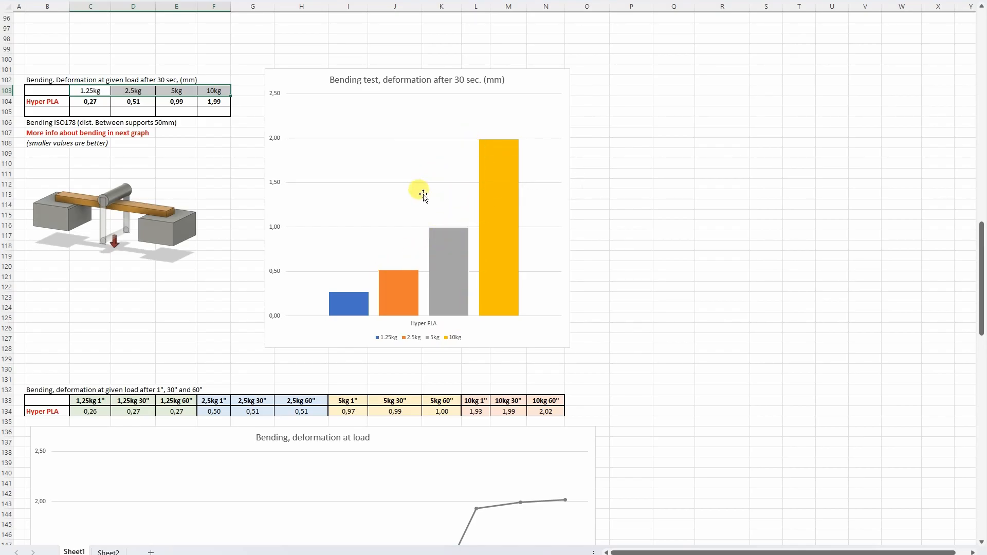
mouse_move(465, 138)
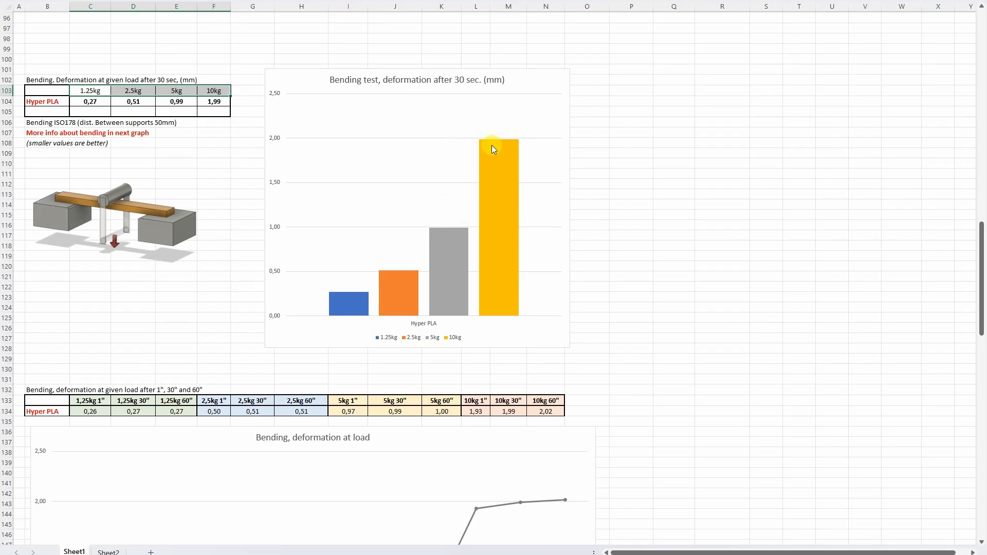
Step: Scroll to the 'Bending, deformation at load' line chart for the 1", 30" and 60" readings
scroll("down", 3)
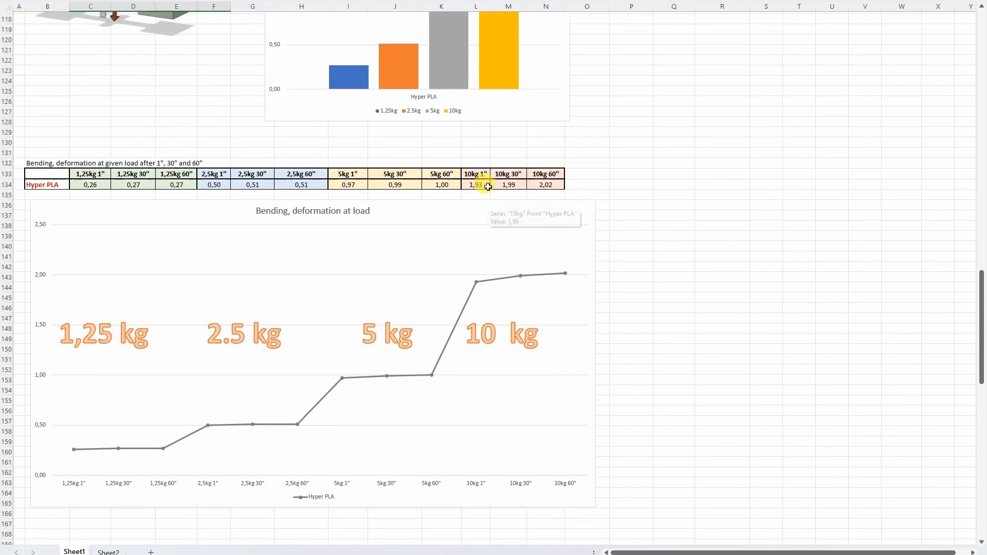
scroll("down", 3)
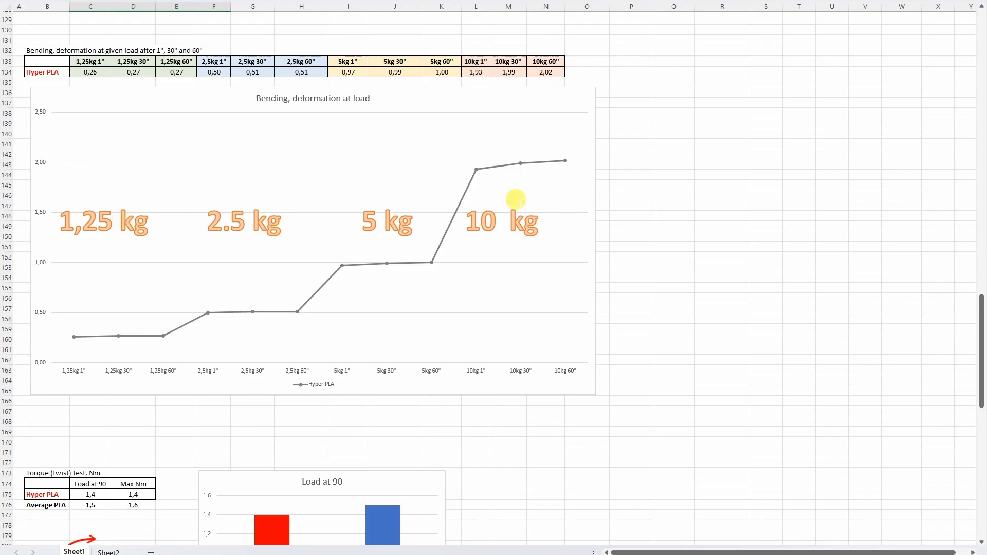
mouse_move(555, 171)
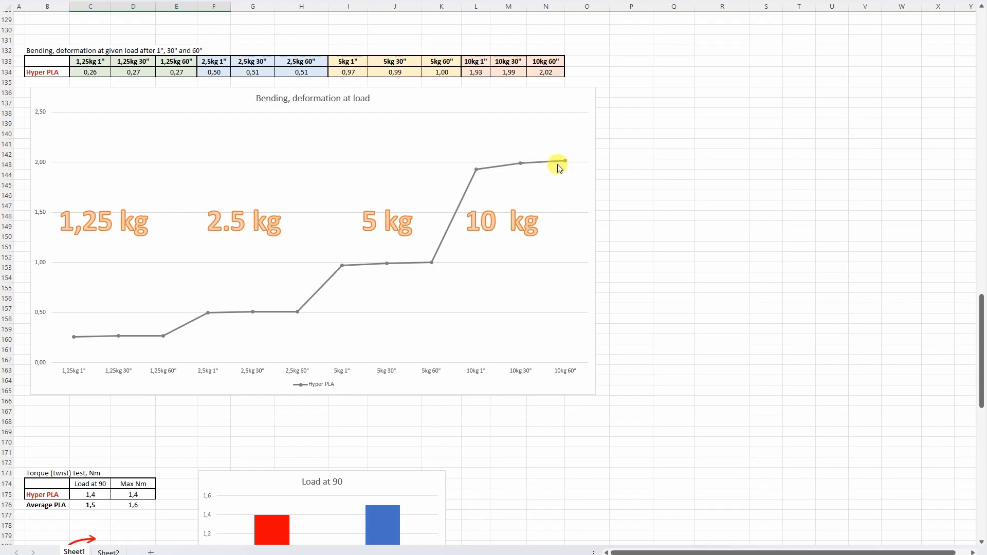
mouse_move(497, 169)
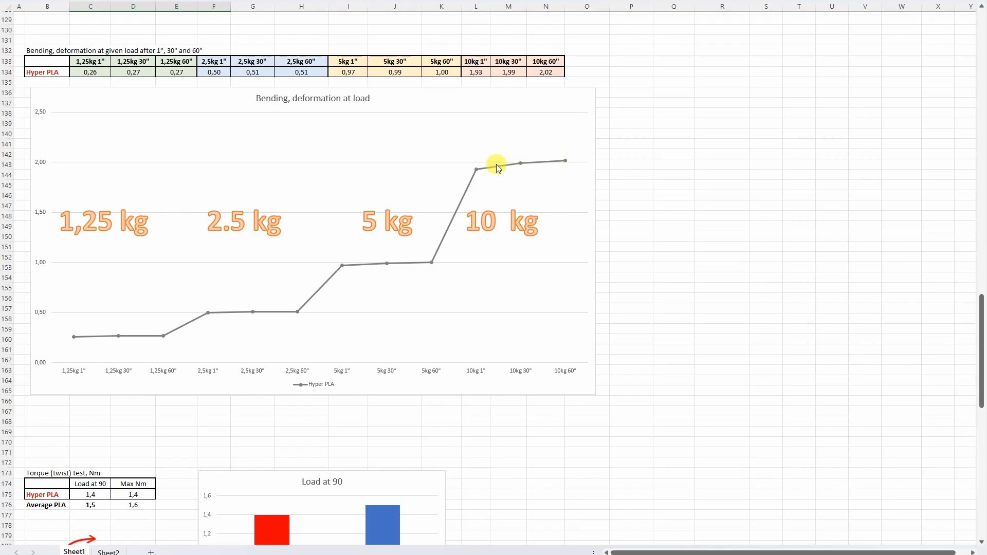
mouse_move(491, 174)
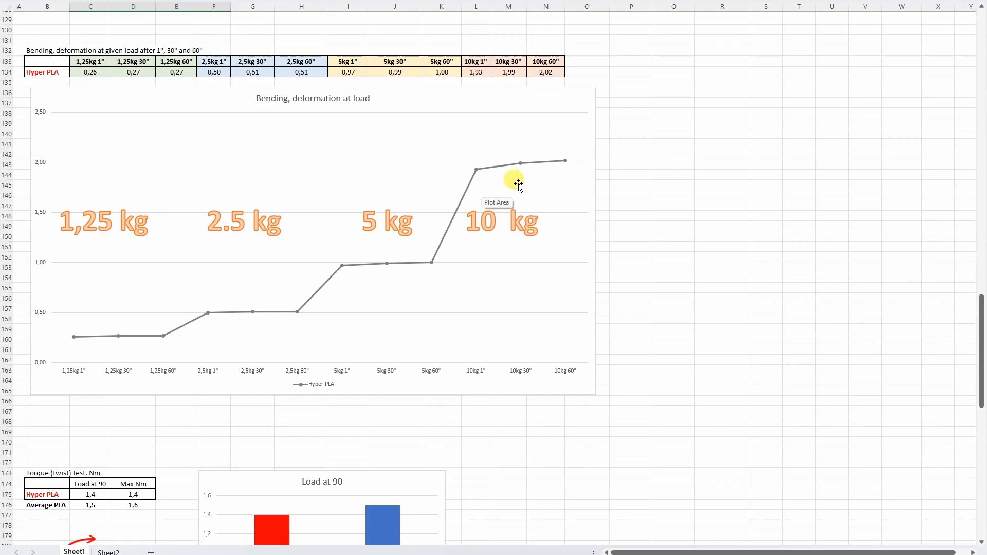
Step: Scroll past the Torque (twist) test chart to the Izod impact test bar chart
scroll("down", 3)
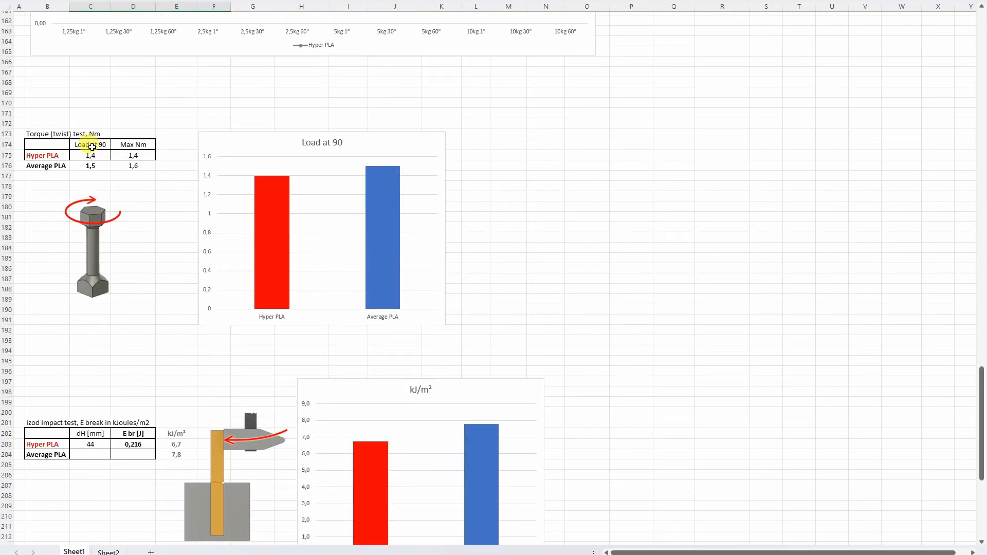
mouse_move(313, 186)
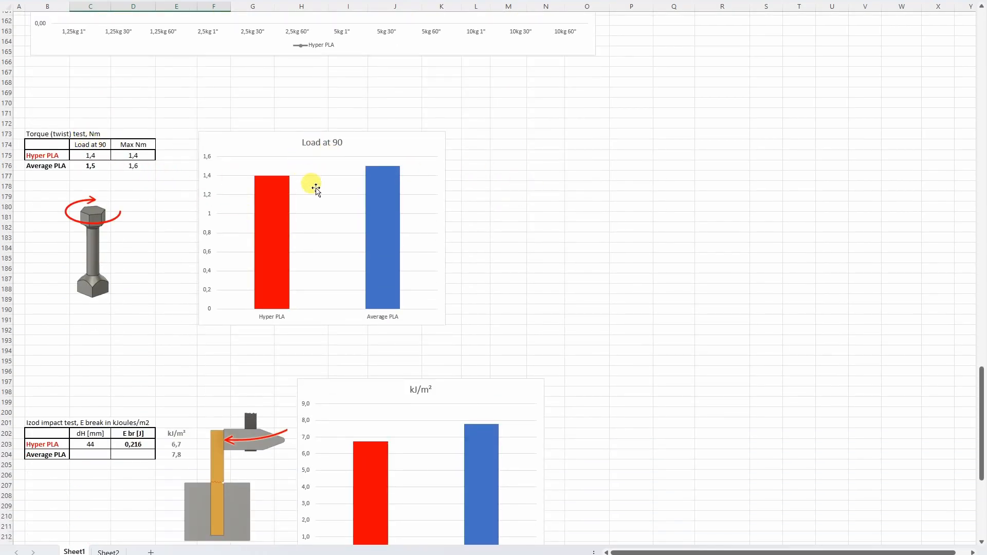
mouse_move(344, 142)
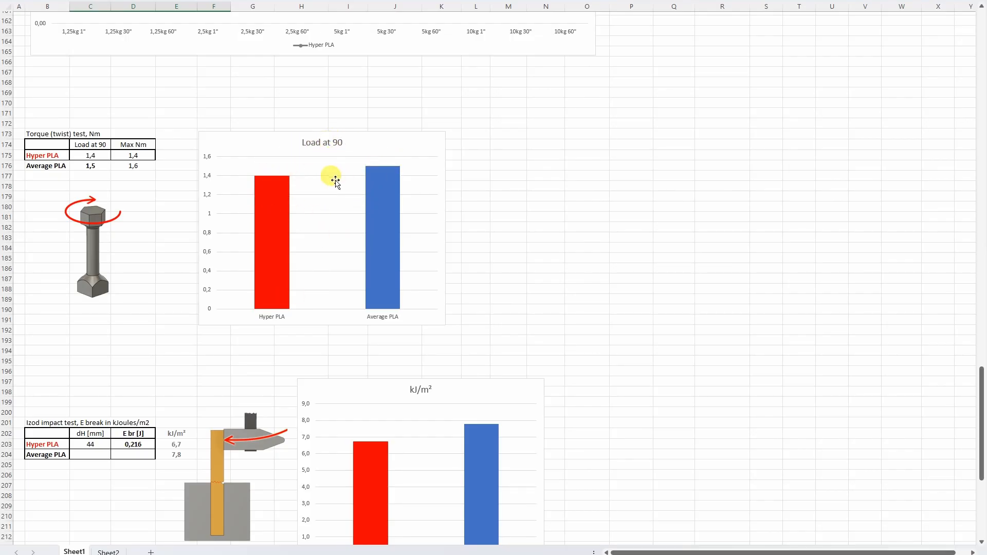
scroll("down", 3)
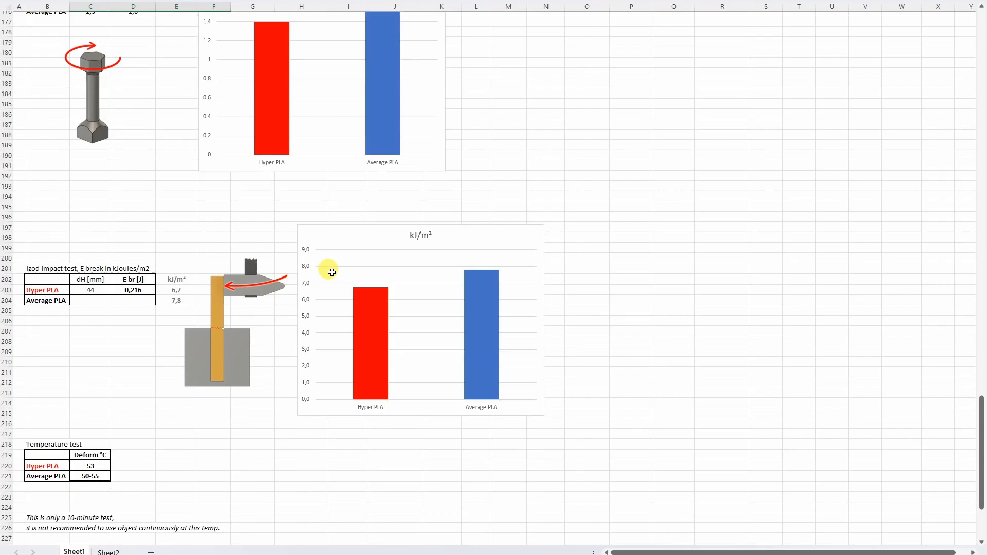
Step: Reveal the Temperature test table with its 10-minute note and deformation illustration
scroll("down", 3)
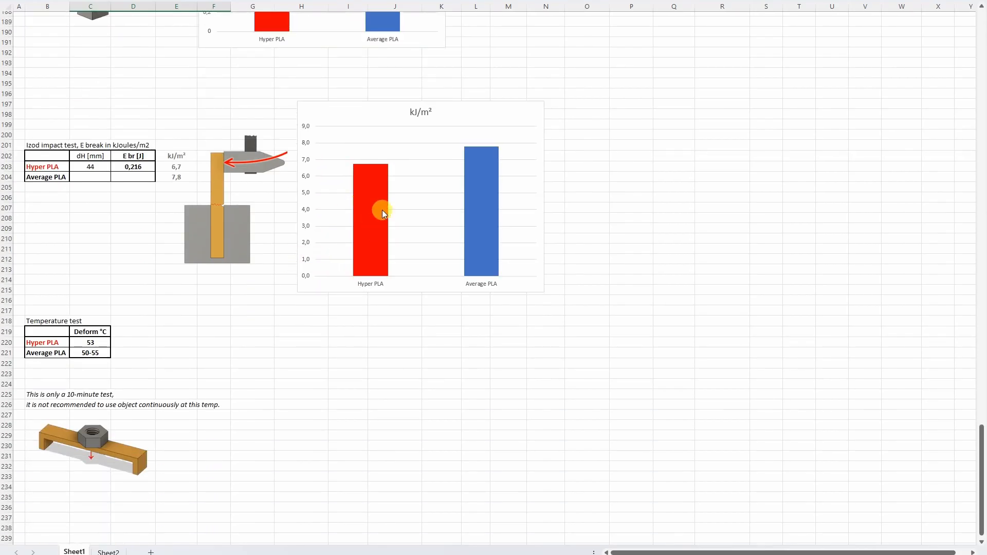
mouse_move(368, 240)
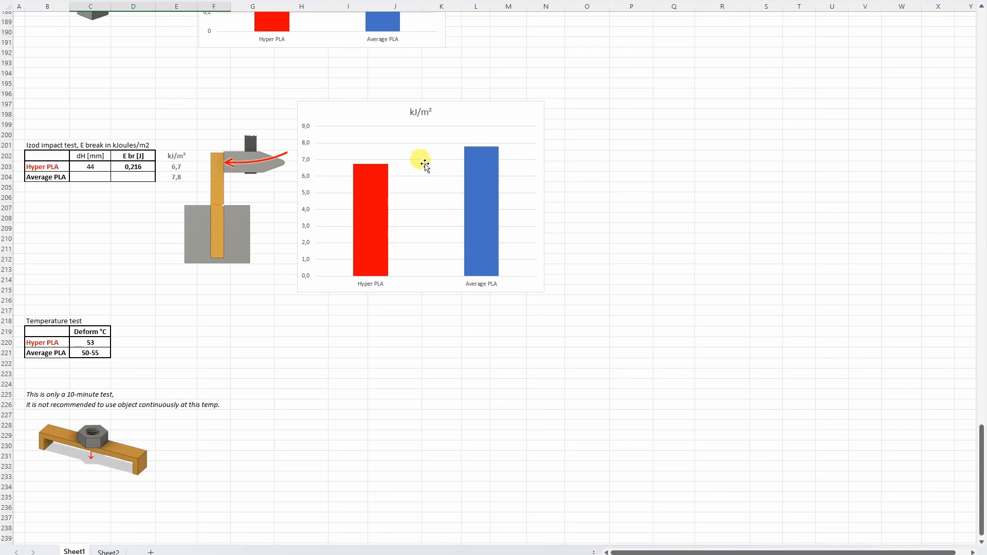
mouse_move(378, 170)
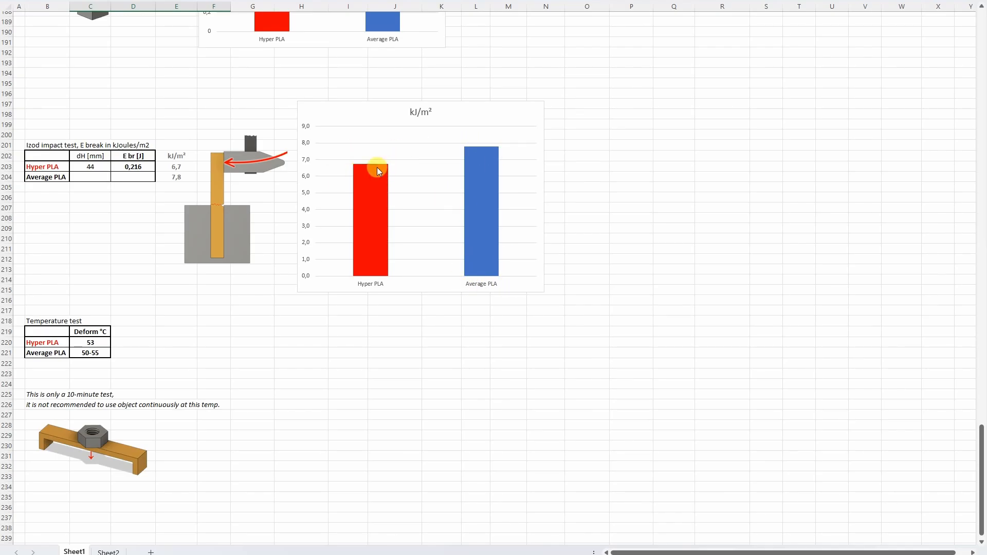
Step: Scroll to the end of the Temperature test results (Hyper PLA 53 °C) and type 55
scroll("down", 3)
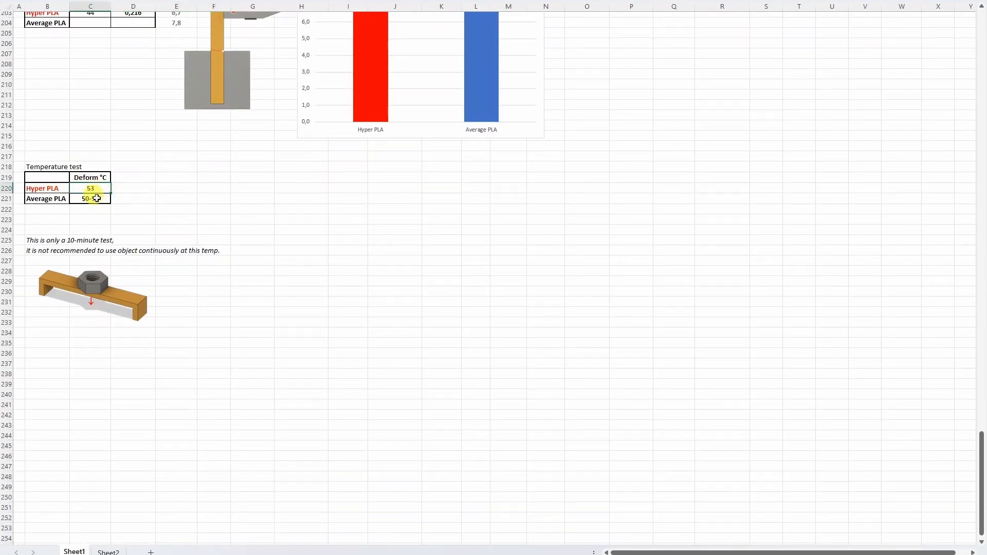
type("55")
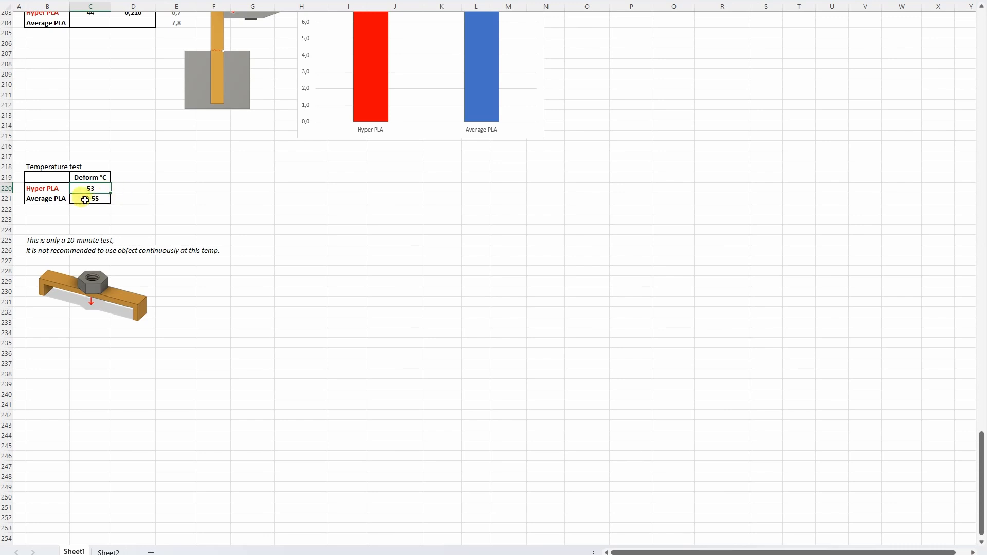